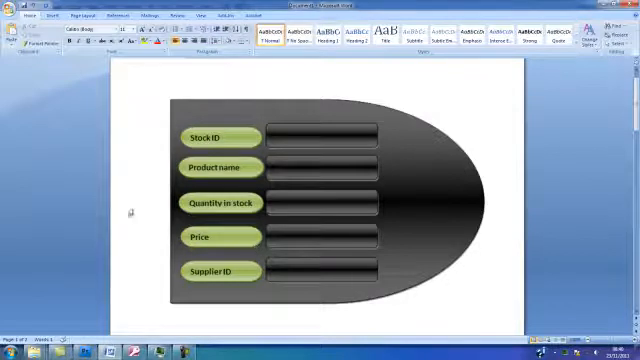
{"action": "mouse_move", "coordinate": [484, 104]}
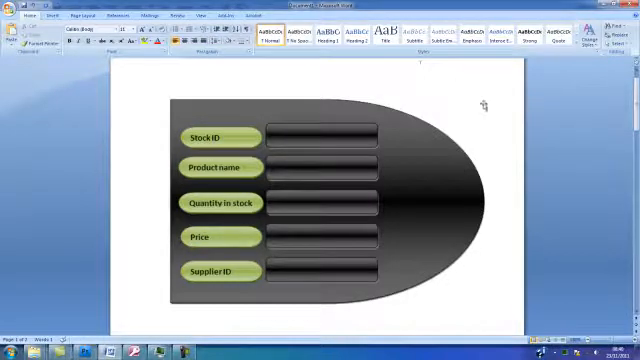
{"action": "mouse_move", "coordinate": [480, 112]}
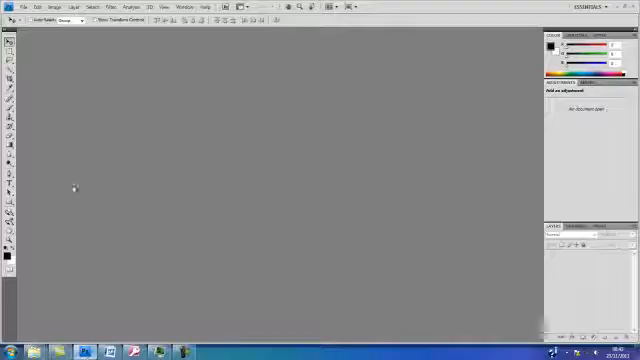
- Start a new blank image with default settings and begin pasting the stock report design
{"action": "left_click", "coordinate": [20, 6]}
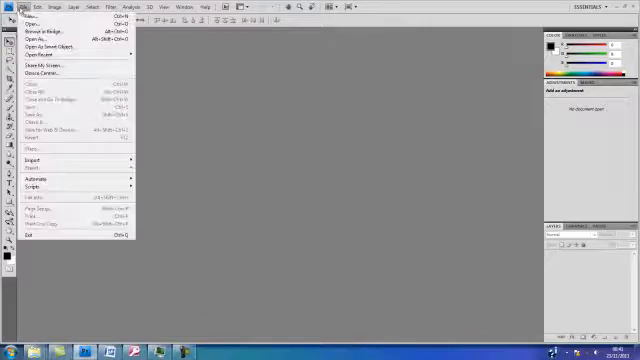
{"action": "left_click", "coordinate": [28, 16]}
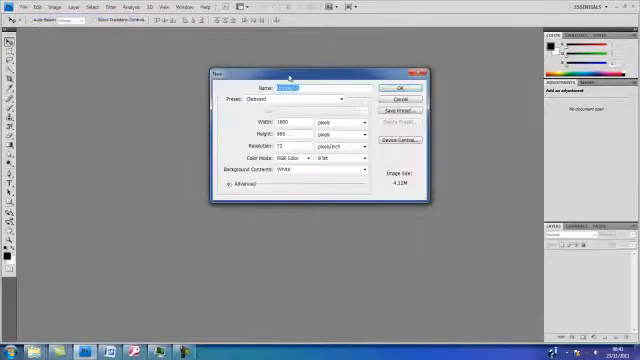
{"action": "left_click", "coordinate": [392, 88]}
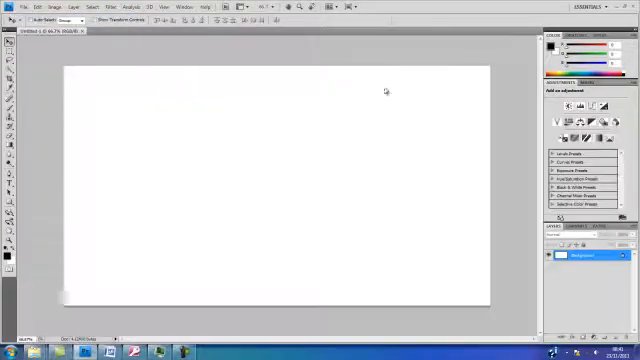
{"action": "left_click", "coordinate": [32, 8]}
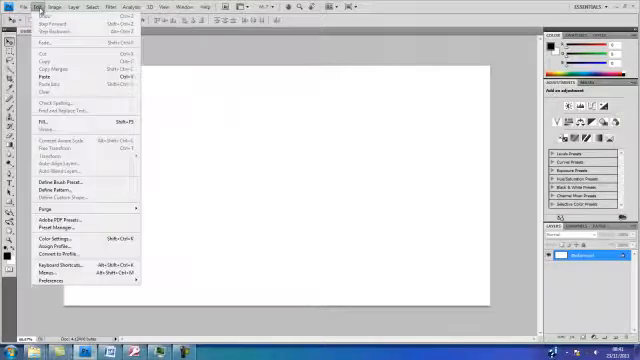
{"action": "mouse_move", "coordinate": [44, 76]}
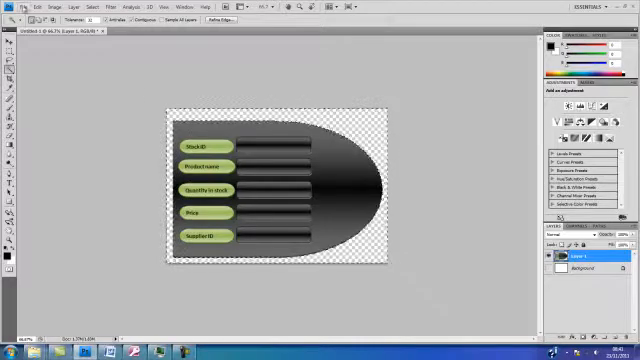
- Save the report image as a PNG file named Stock_rpt with default PNG options
{"action": "left_click", "coordinate": [18, 8]}
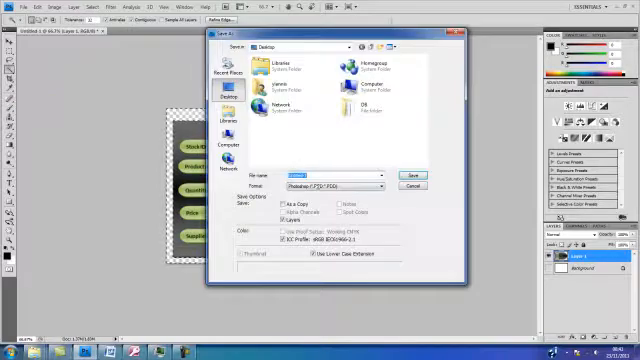
{"action": "left_click", "coordinate": [378, 186]}
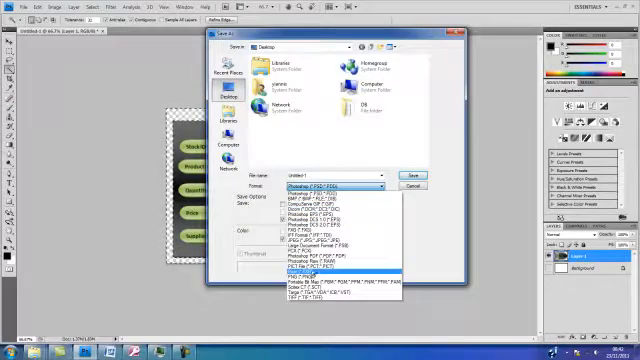
{"action": "left_click", "coordinate": [304, 272]}
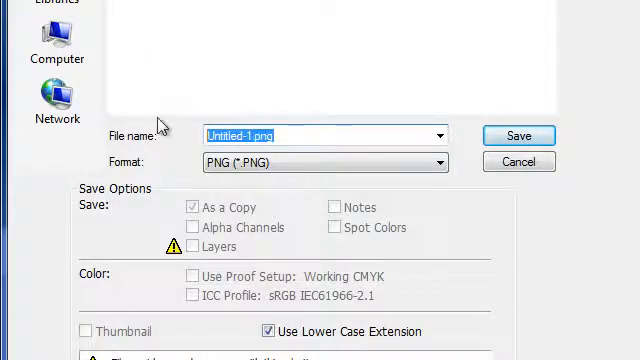
{"action": "mouse_move", "coordinate": [310, 196]}
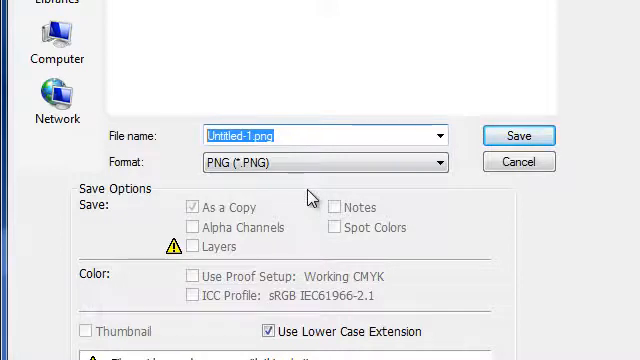
{"action": "type", "text": "Stock_rpt"}
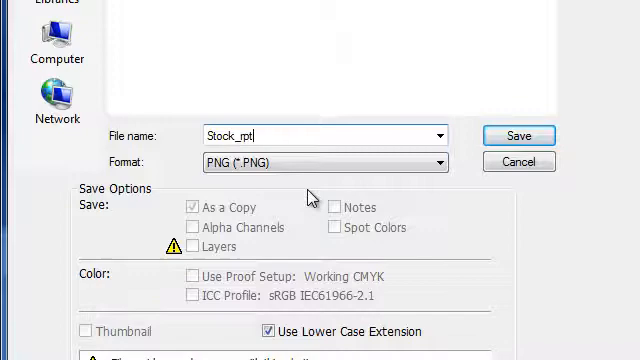
{"action": "mouse_move", "coordinate": [476, 136]}
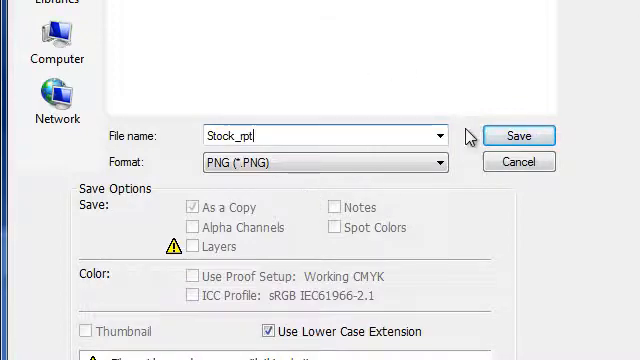
{"action": "left_click", "coordinate": [518, 136]}
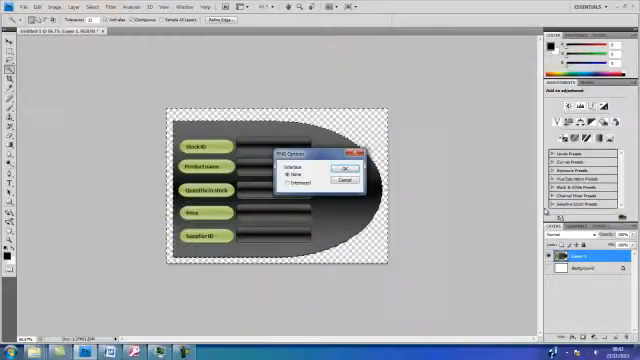
{"action": "left_click", "coordinate": [344, 166]}
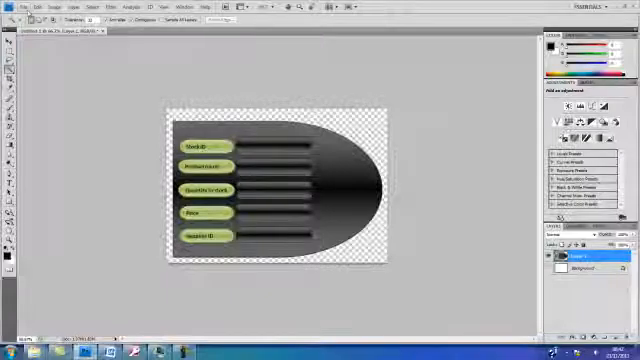
- Start a second new blank image with default settings for the stock form design
{"action": "left_click", "coordinate": [12, 8]}
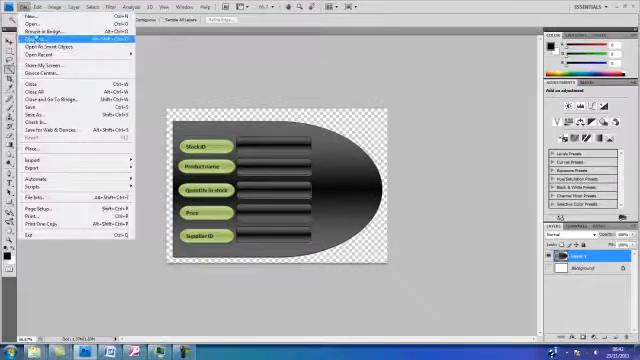
{"action": "left_click", "coordinate": [30, 20]}
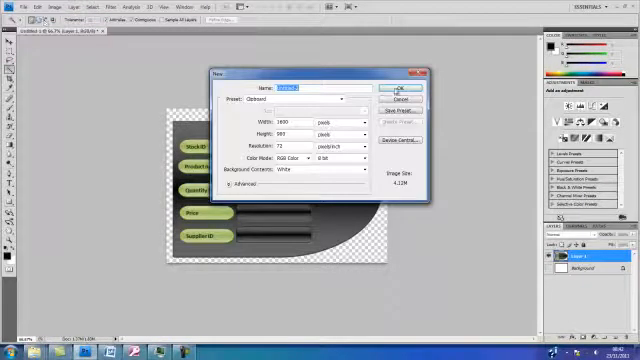
{"action": "left_click", "coordinate": [402, 88]}
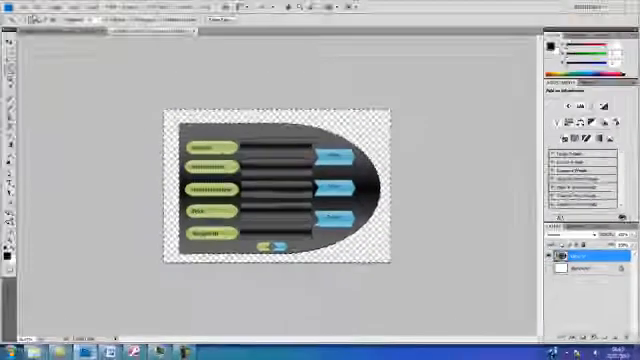
- Save the form image as a PNG file named Stock_frm with default PNG options
{"action": "left_click", "coordinate": [12, 8]}
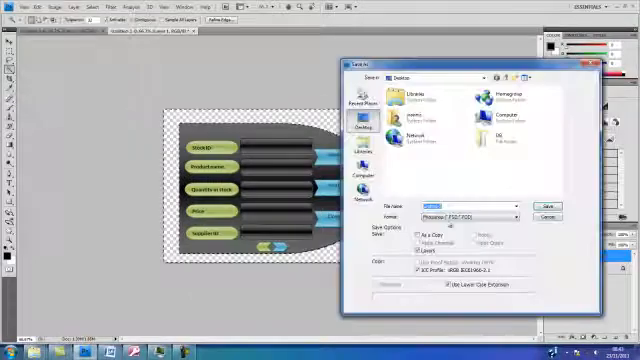
{"action": "left_click", "coordinate": [470, 216]}
{"action": "type", "text": "Stock_"}
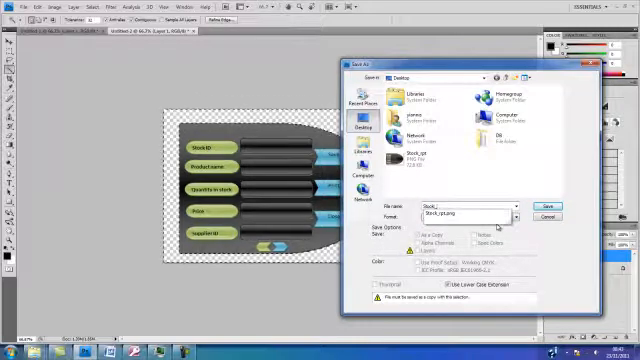
{"action": "left_click", "coordinate": [468, 216]}
{"action": "type", "text": "frm"}
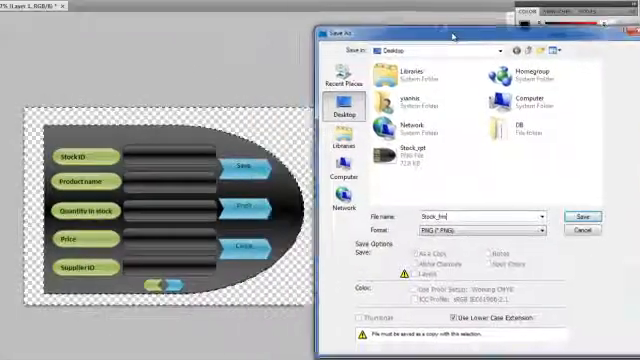
{"action": "left_click", "coordinate": [584, 216]}
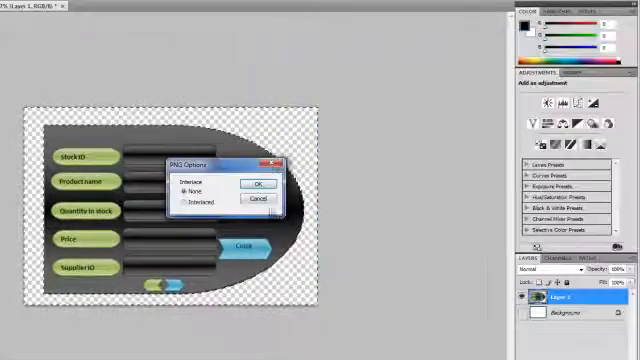
{"action": "left_click", "coordinate": [256, 184]}
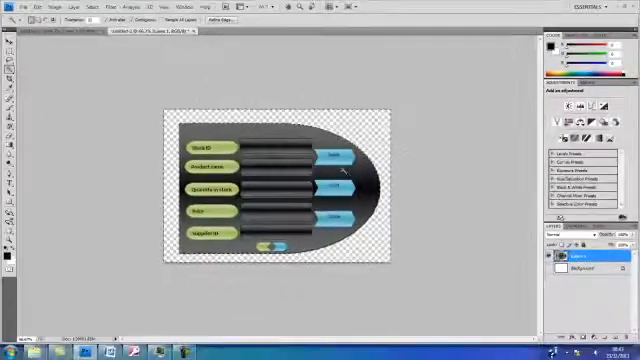